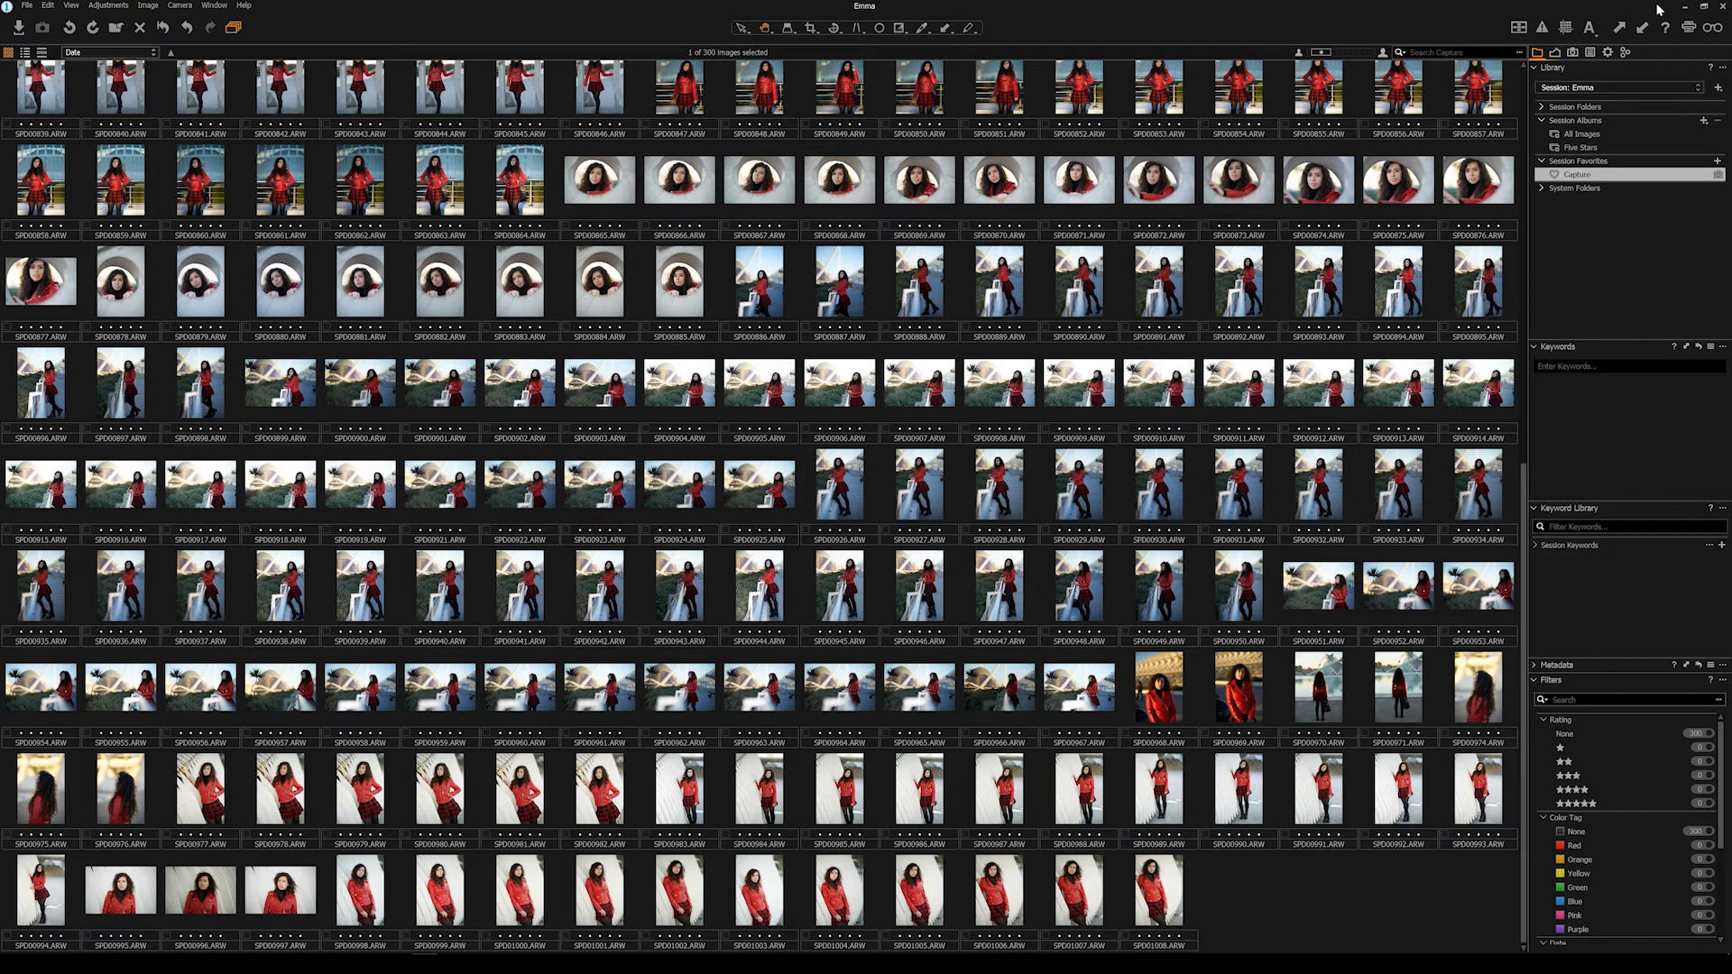
mouse_move(1441, 9)
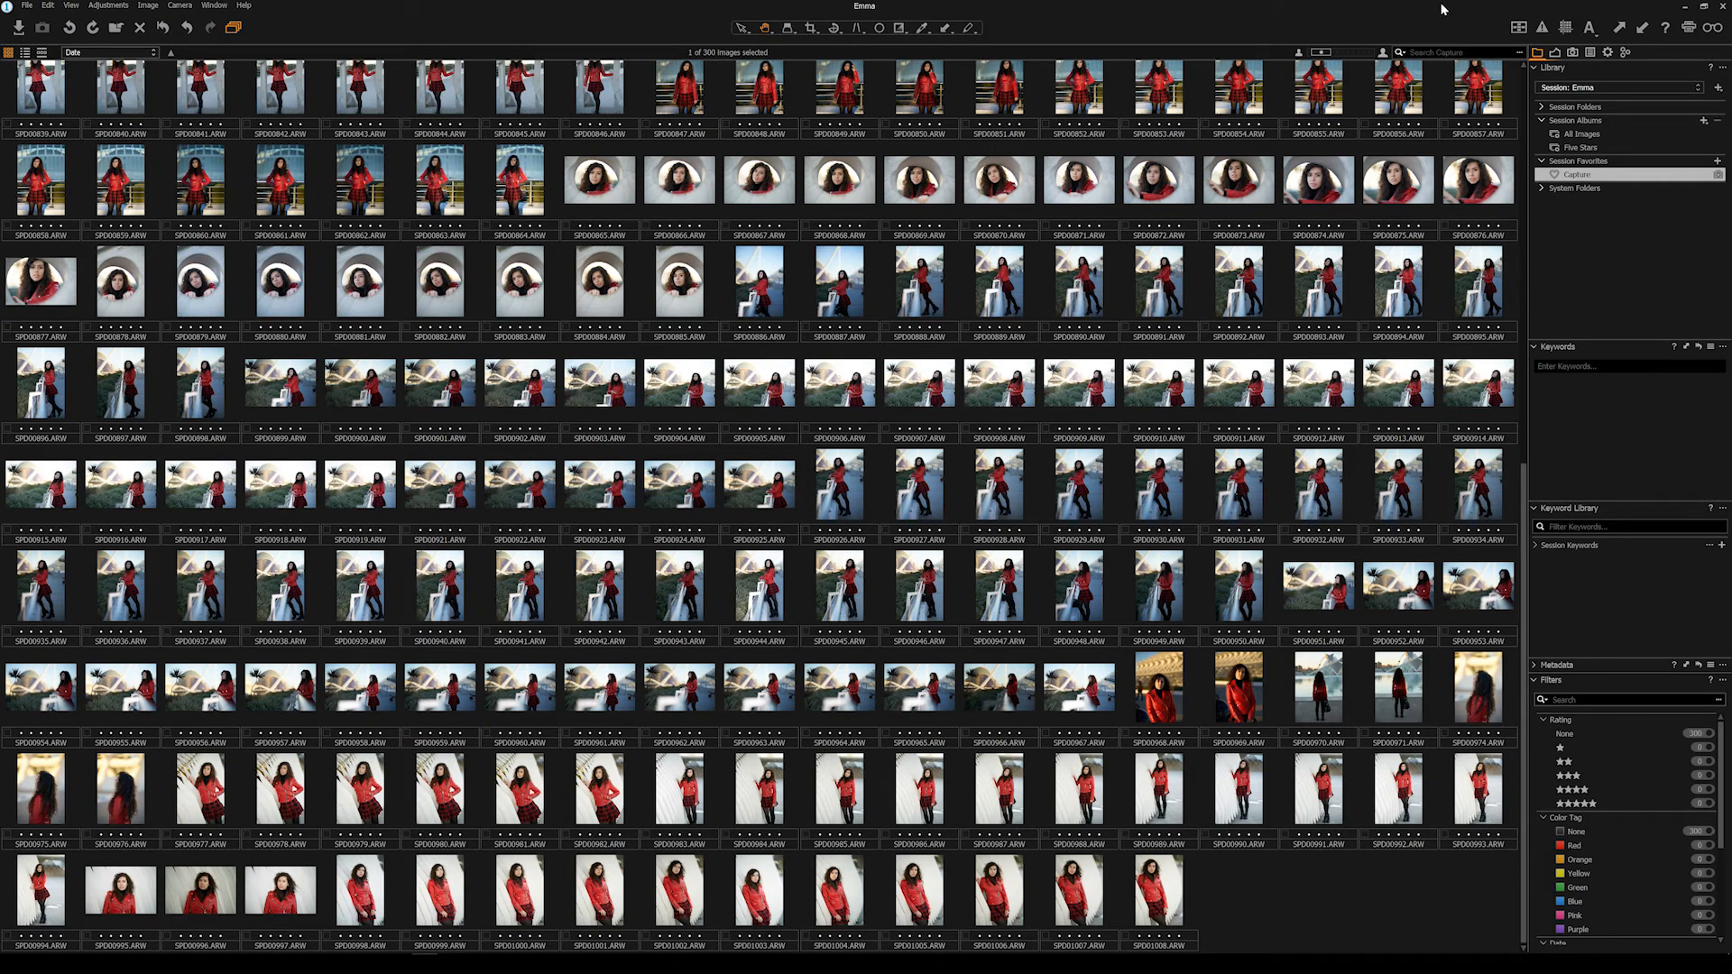
Step: Show the Window > Workspace list offering Default, Simplified, Migration and other saved layouts
click(214, 5)
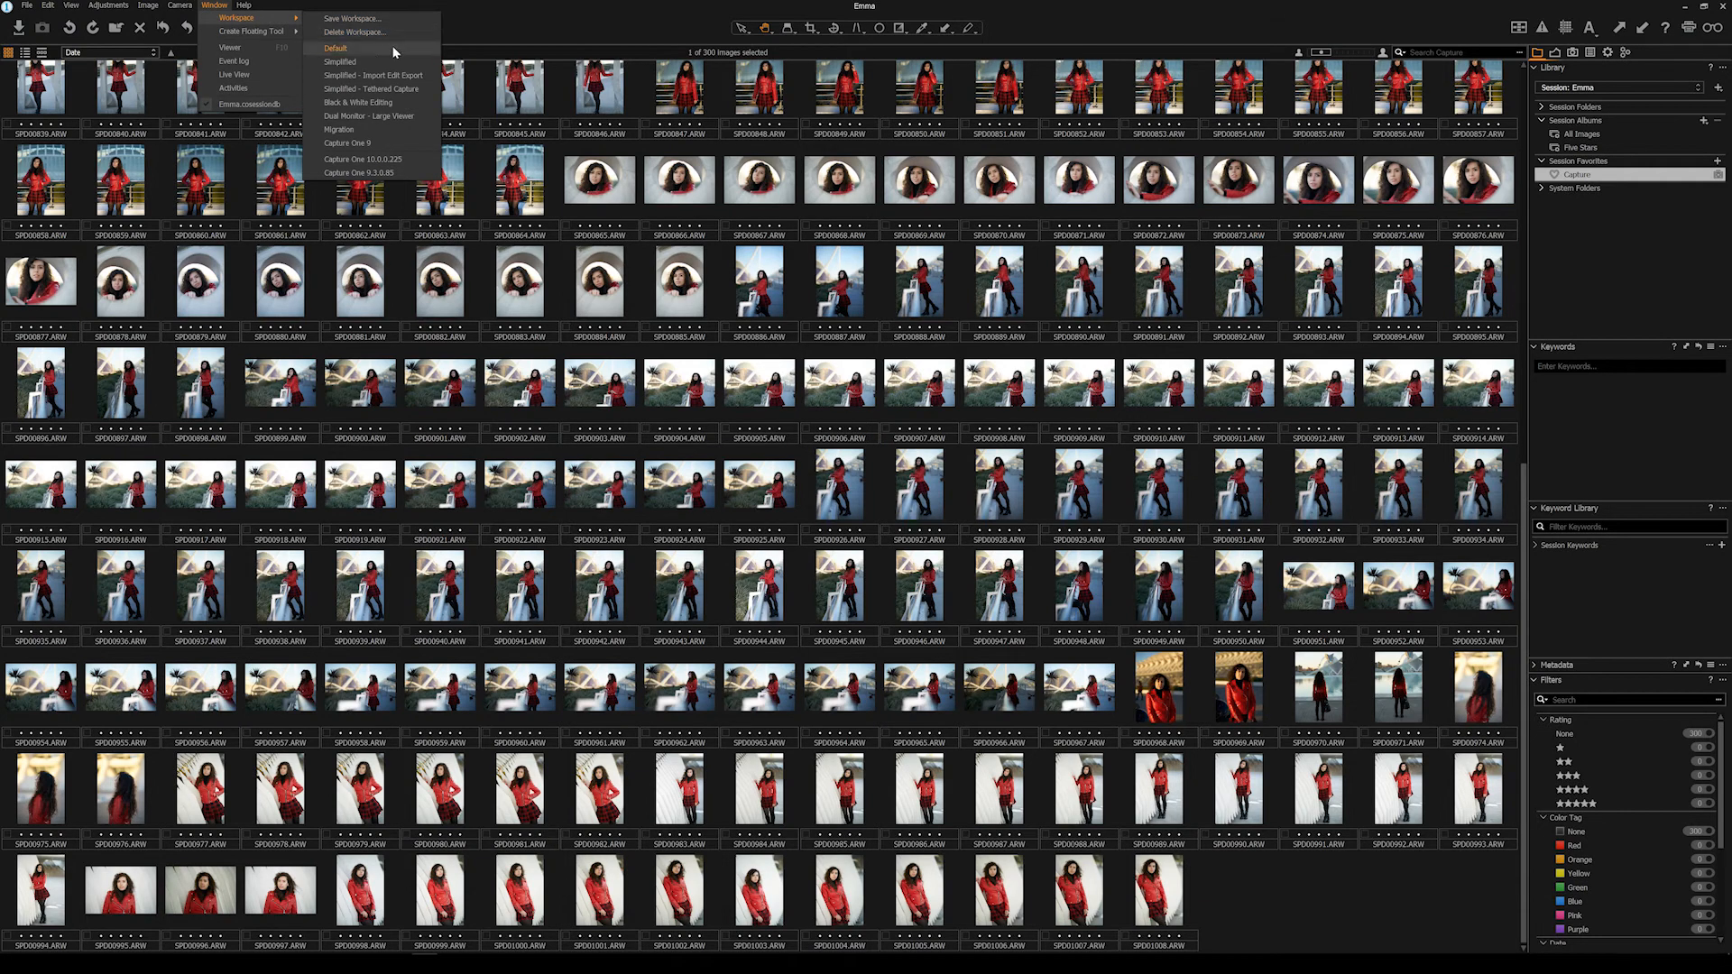
mouse_move(478, 49)
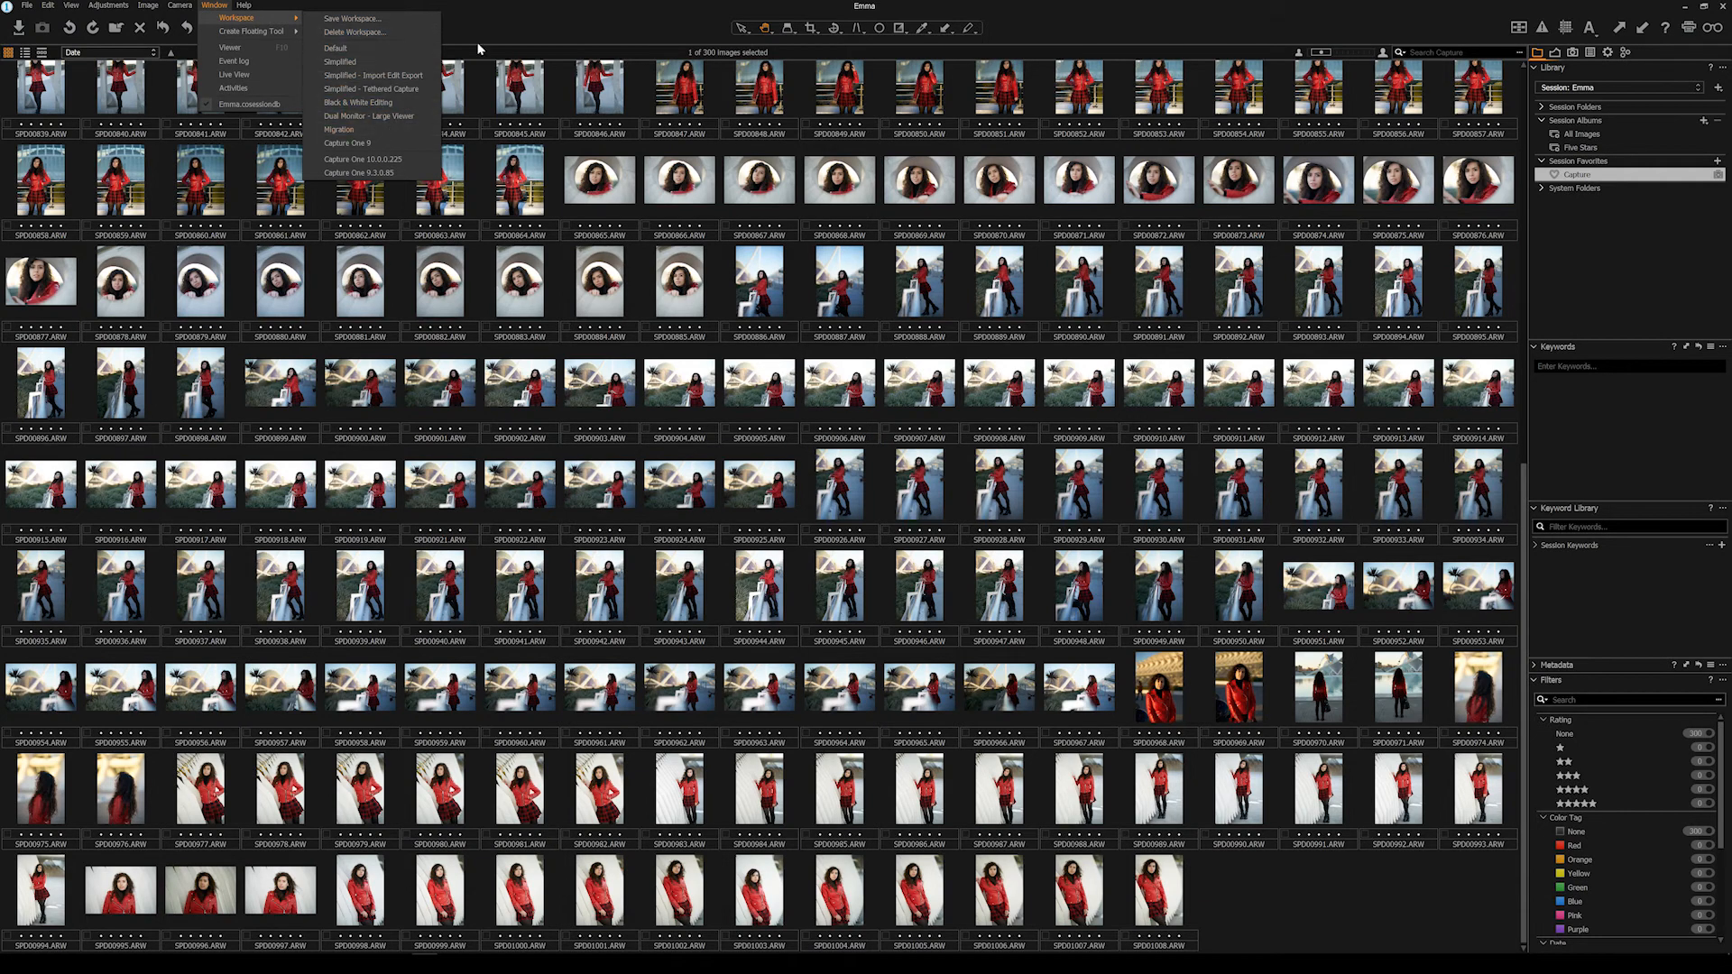